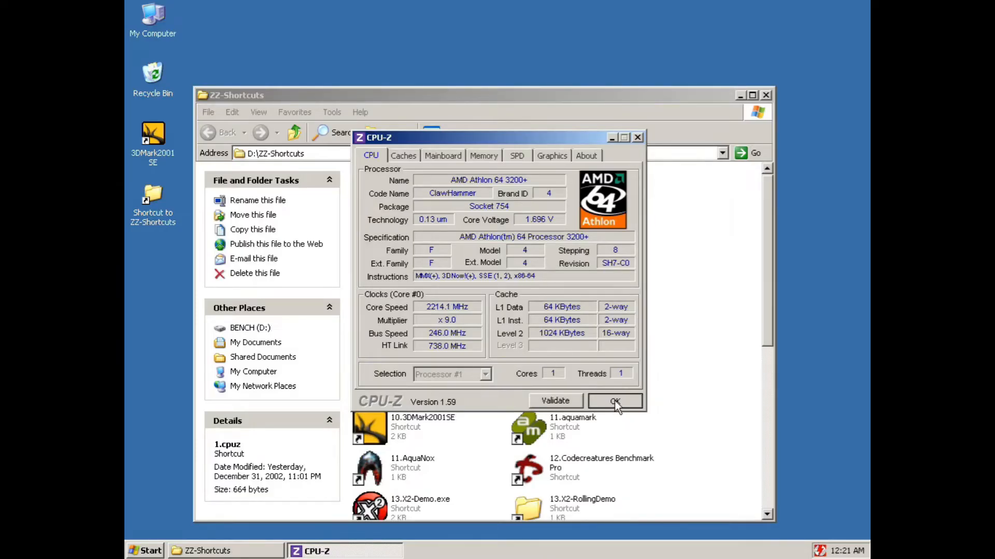
# Step: Dismiss the CPU-Z report reading 2214 MHz at 246 MHz bus ×9
pyautogui.click(614, 401)
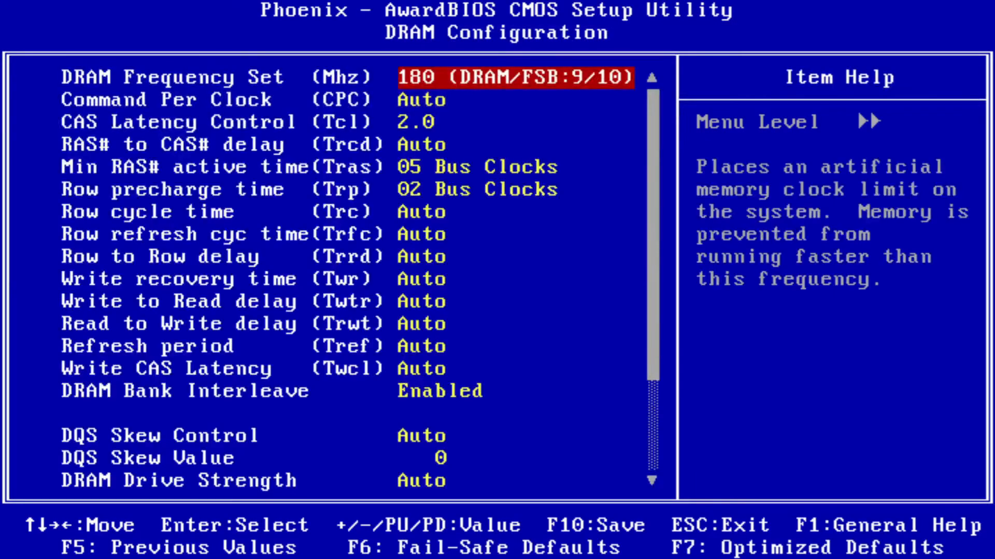
# Step: Step through the DRAM timing fields at 180 MHz (9/10) with CAS 2.0, leaving them unchanged
pyautogui.press('down')
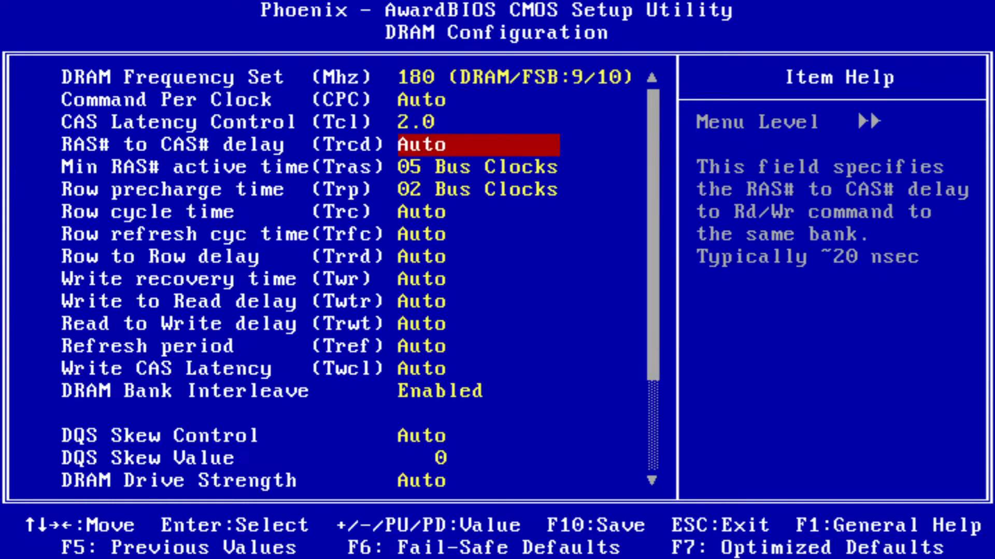
pyautogui.press('down')
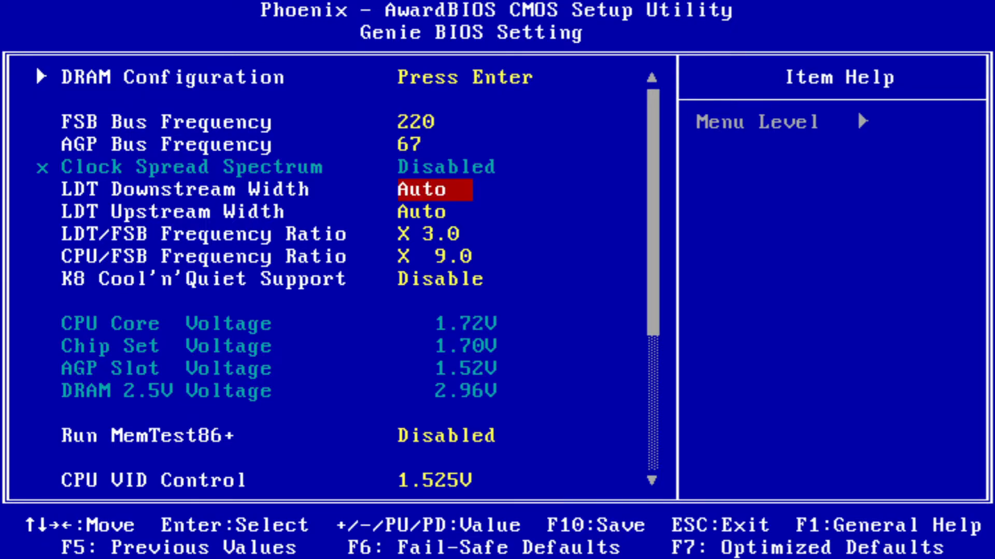
# Step: Raise CPU/FSB Frequency Ratio to X 10.0 on the 220 MHz FSB and review the voltage settings
pyautogui.press('Down')
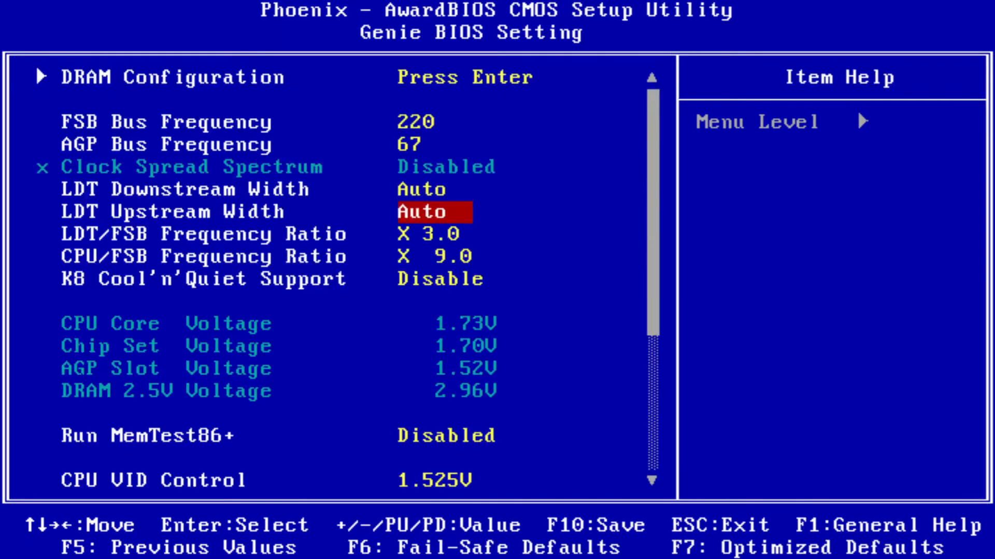
pyautogui.press('down')
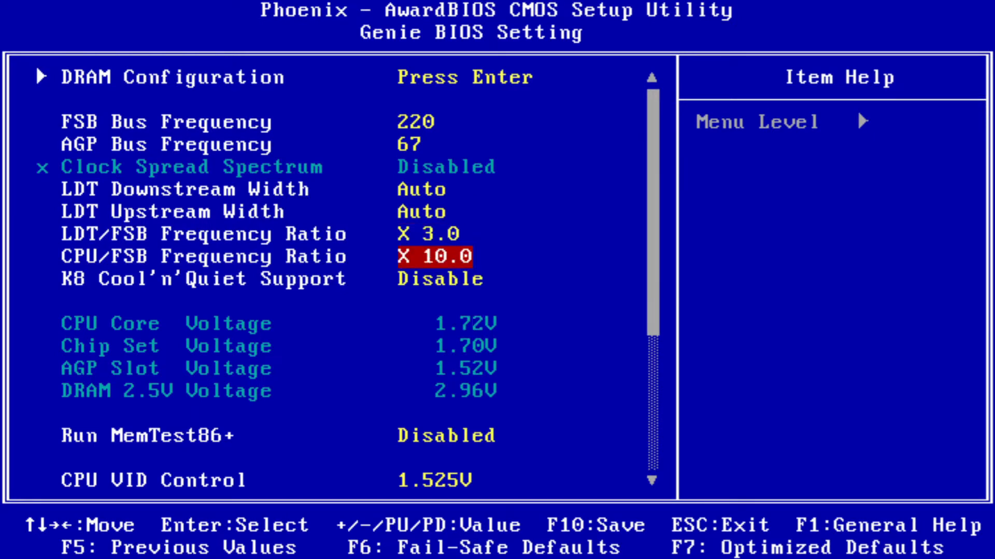
pyautogui.press('down')
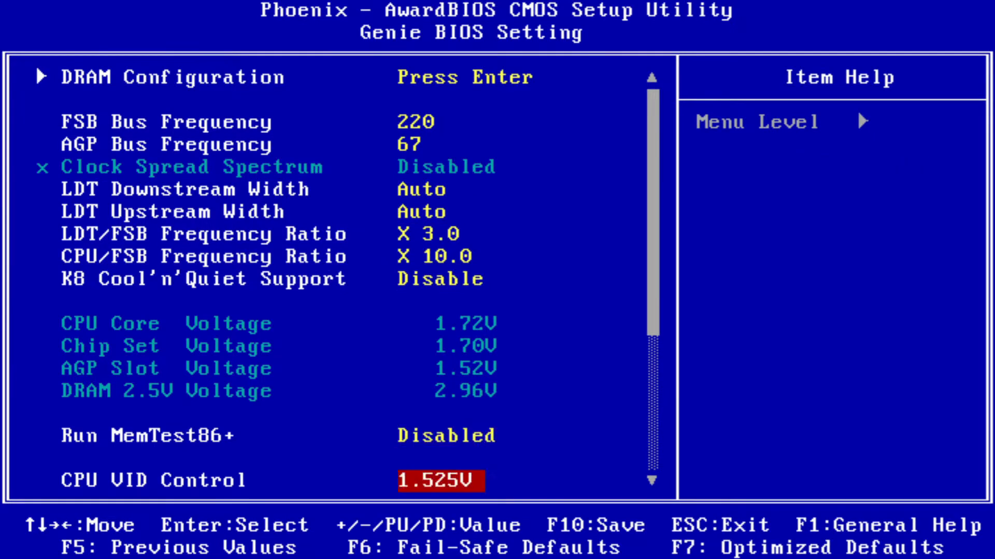
pyautogui.scroll(-3)
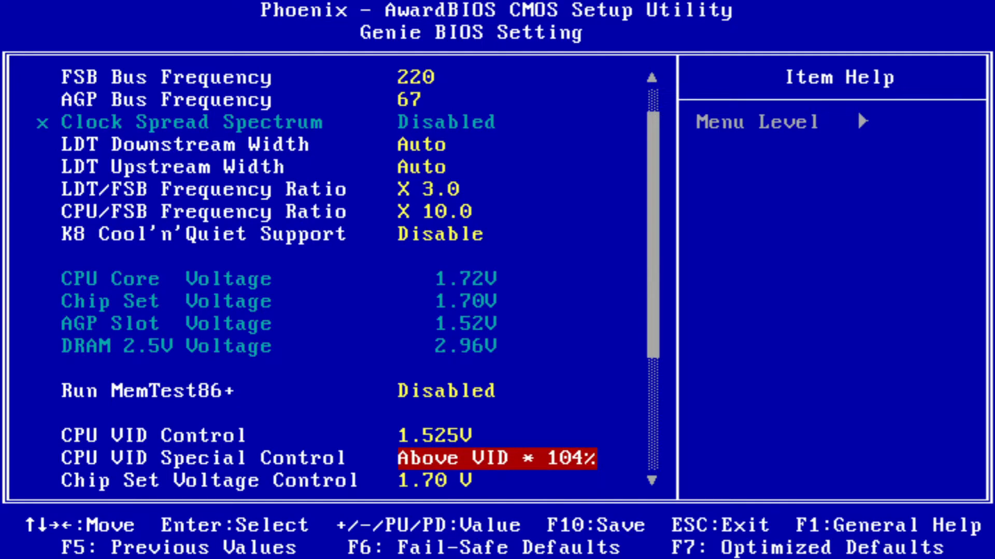
pyautogui.scroll(-3)
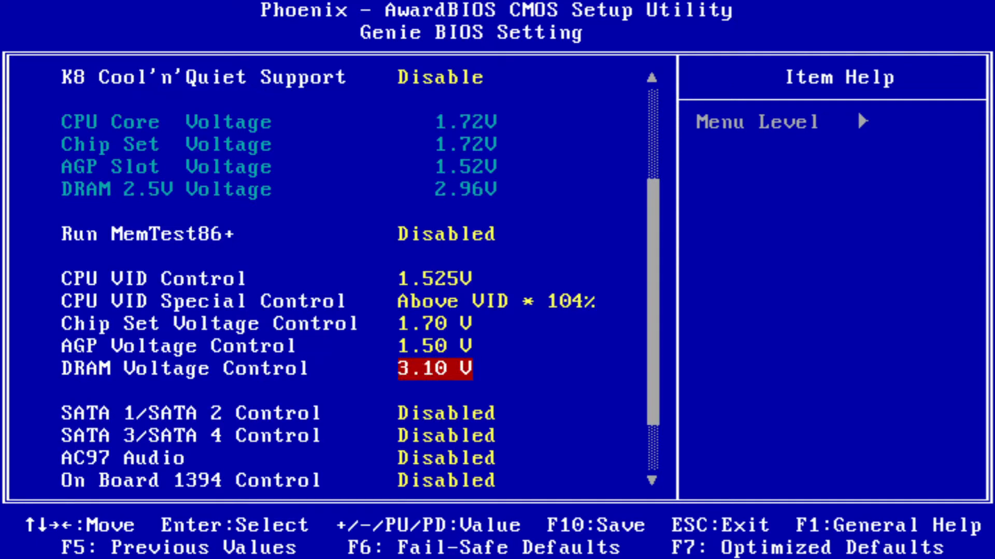
# Step: Save the BIOS settings with F10, reboot and confirm 2200 MHz in CPU-Z
pyautogui.press('f10')
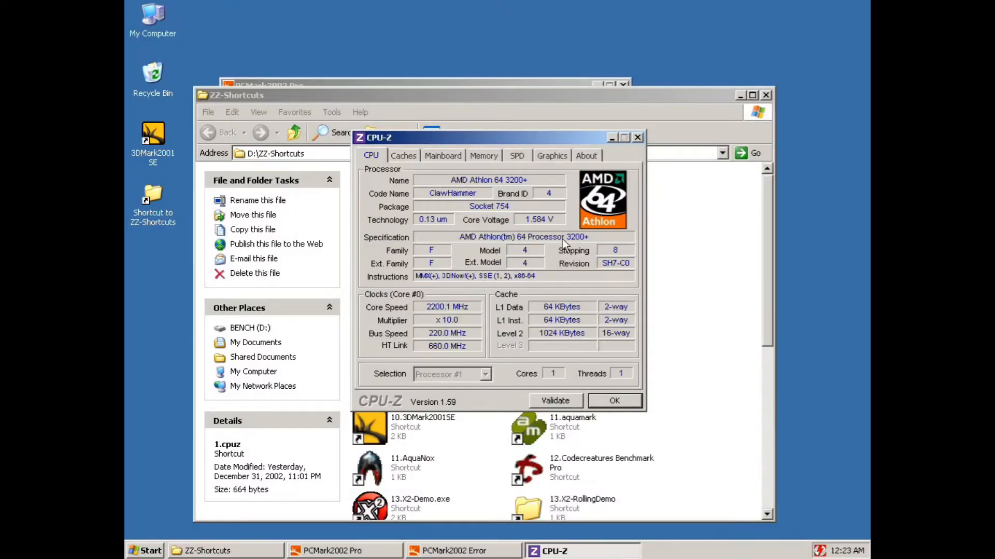
pyautogui.click(484, 155)
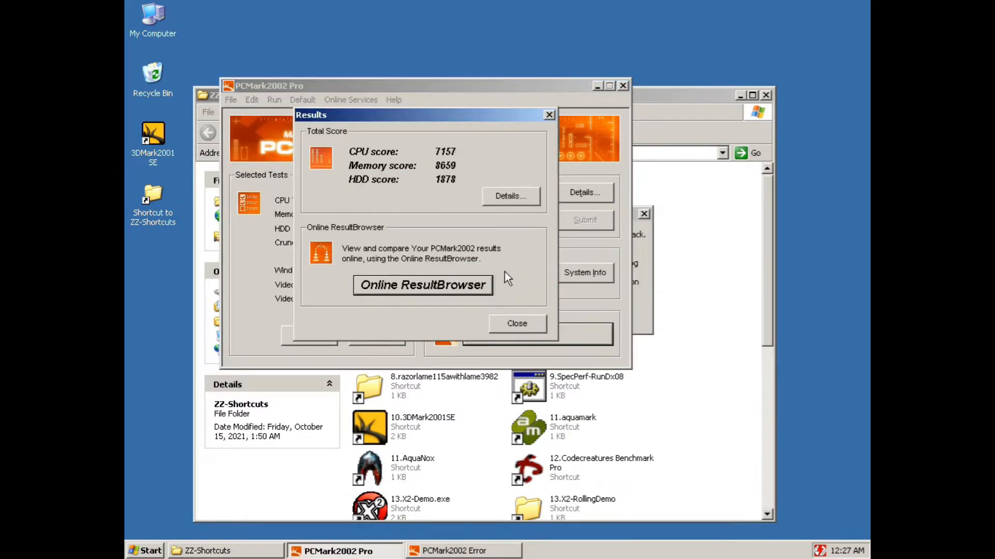
pyautogui.moveTo(526, 298)
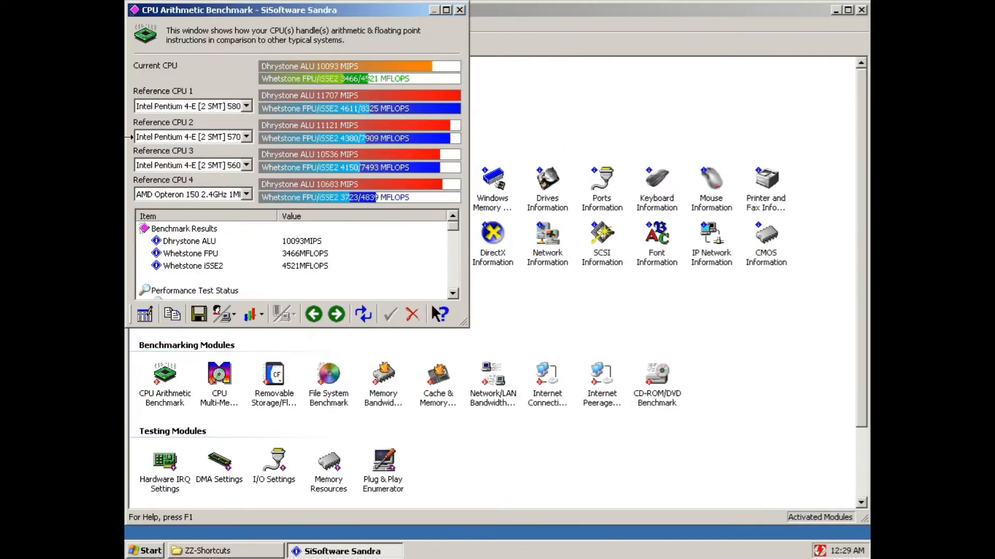
pyautogui.moveTo(312, 314)
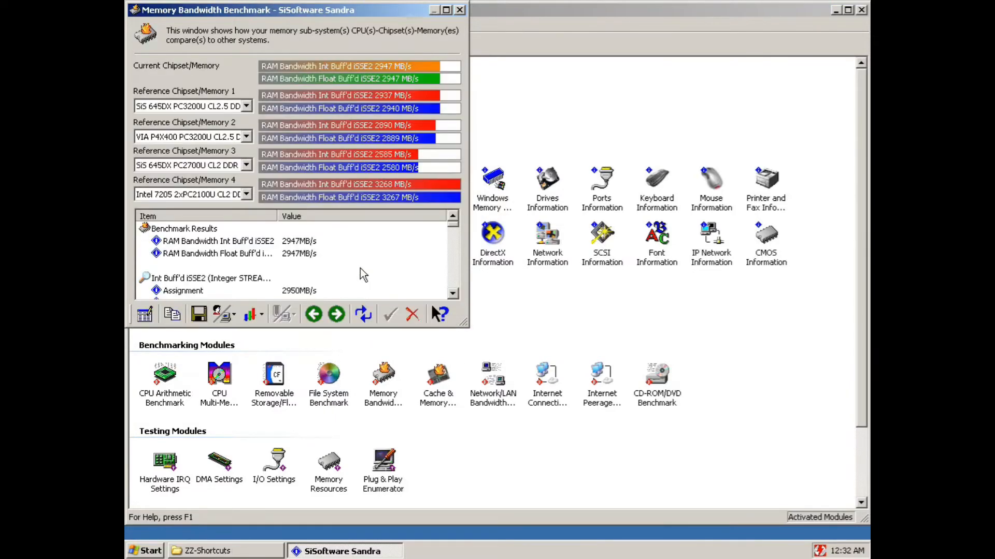
pyautogui.moveTo(388, 287)
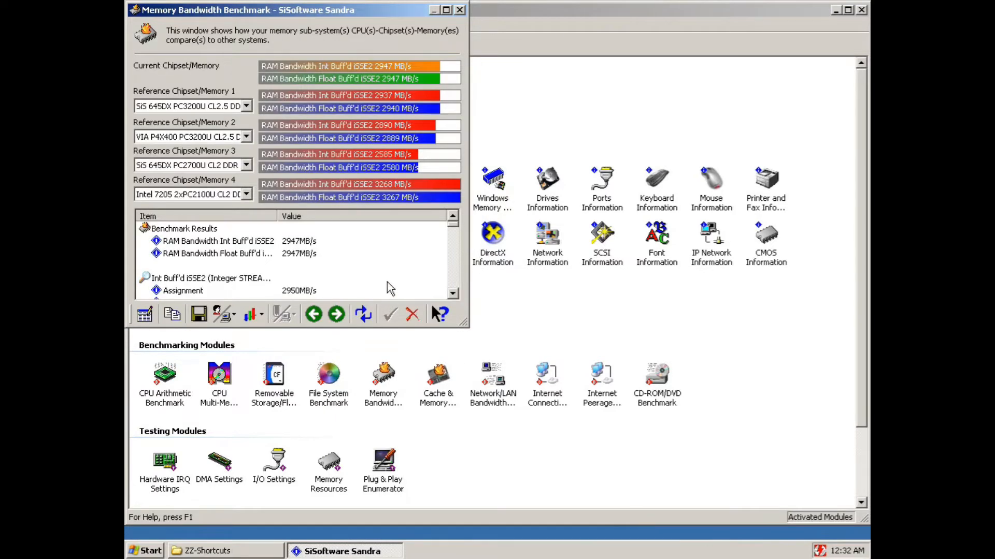
pyautogui.moveTo(247, 147)
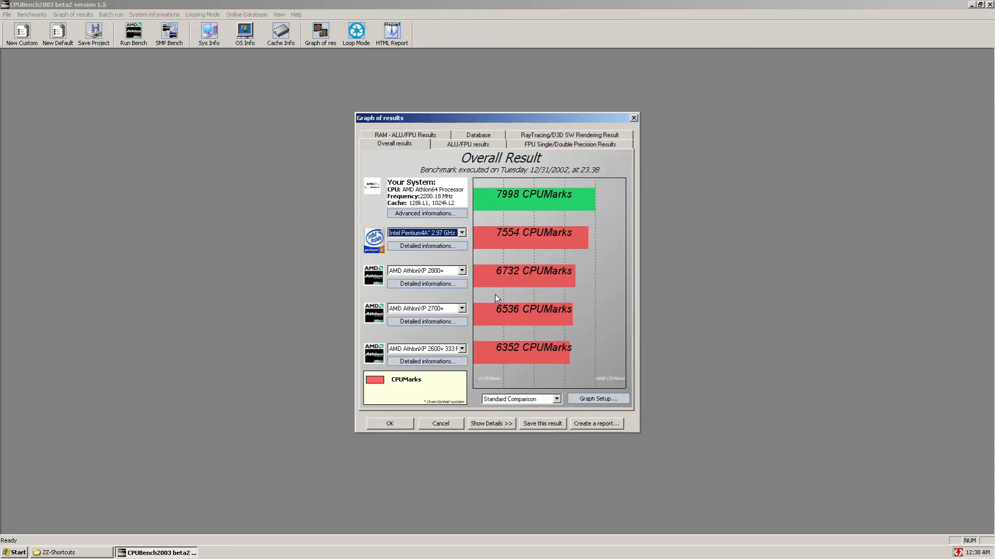
# Step: Review the Integer/FPU, FPU Single/Double, RayTracing and RAM ALU/FPU result pages
pyautogui.click(469, 144)
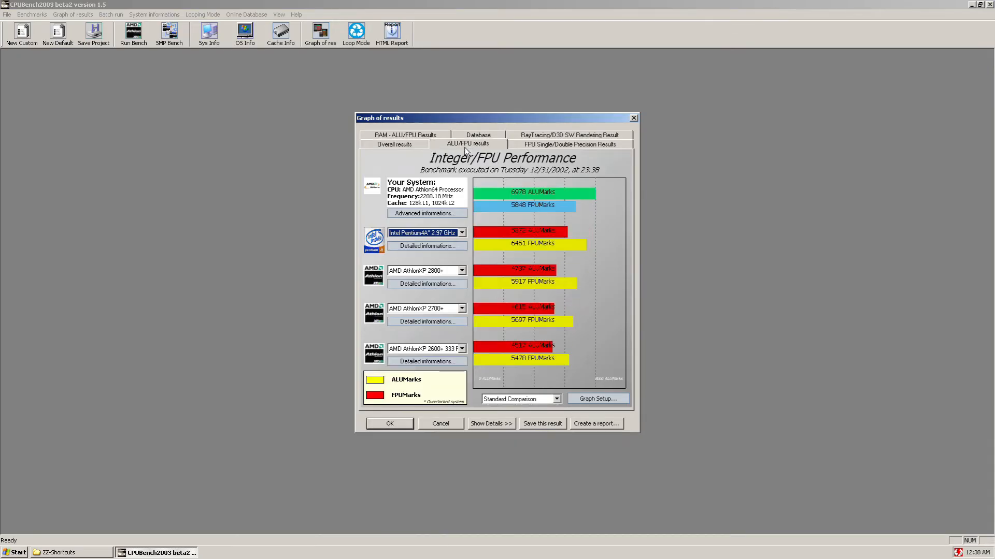
pyautogui.click(570, 144)
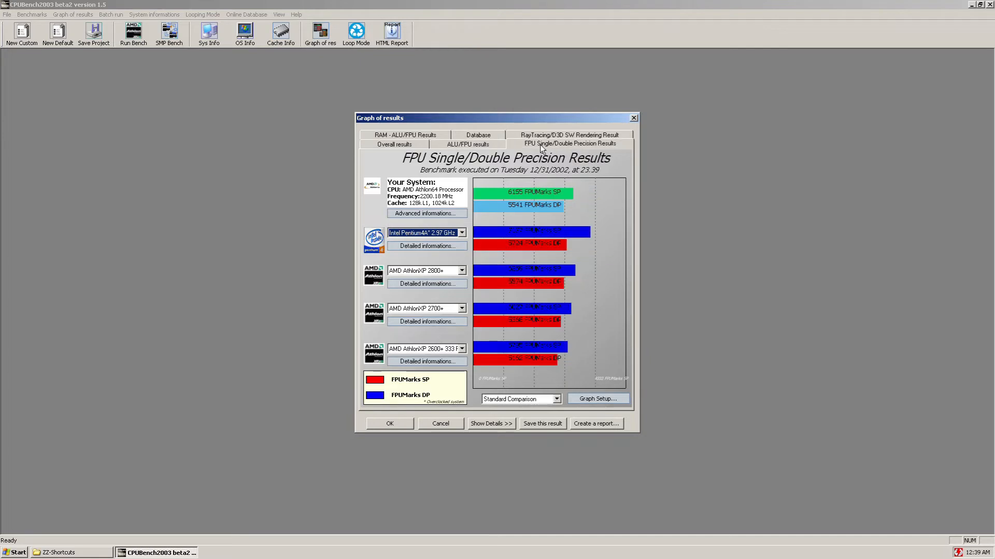
pyautogui.click(566, 134)
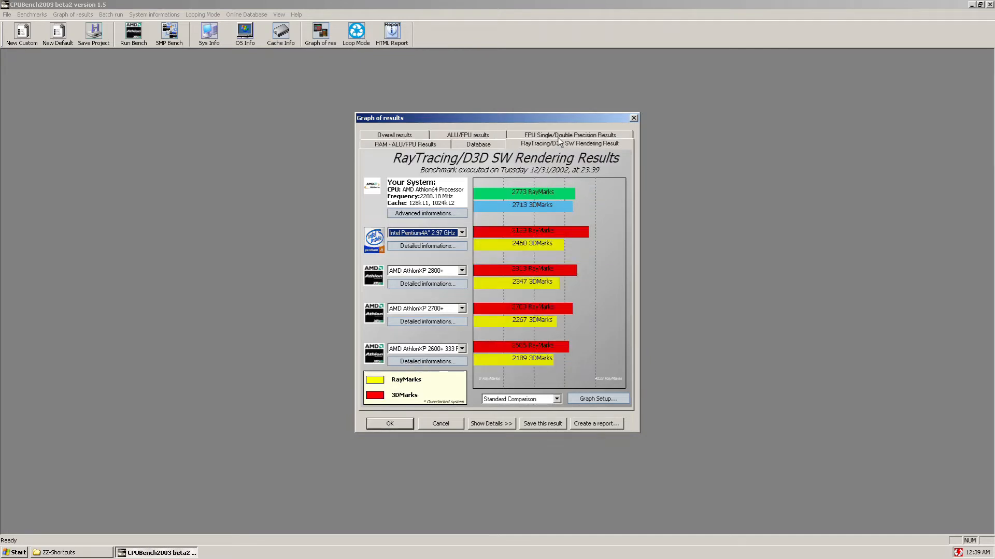
pyautogui.moveTo(419, 143)
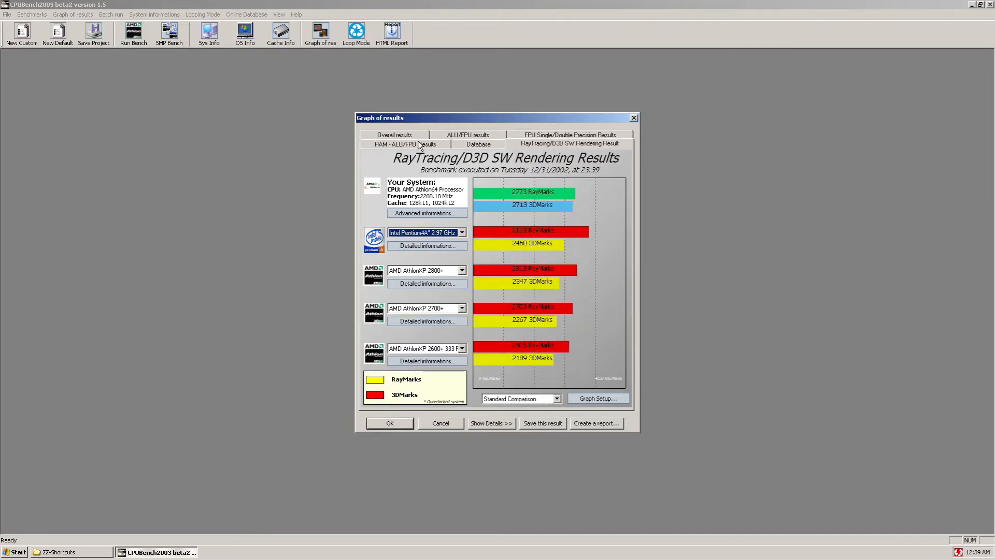
pyautogui.click(405, 143)
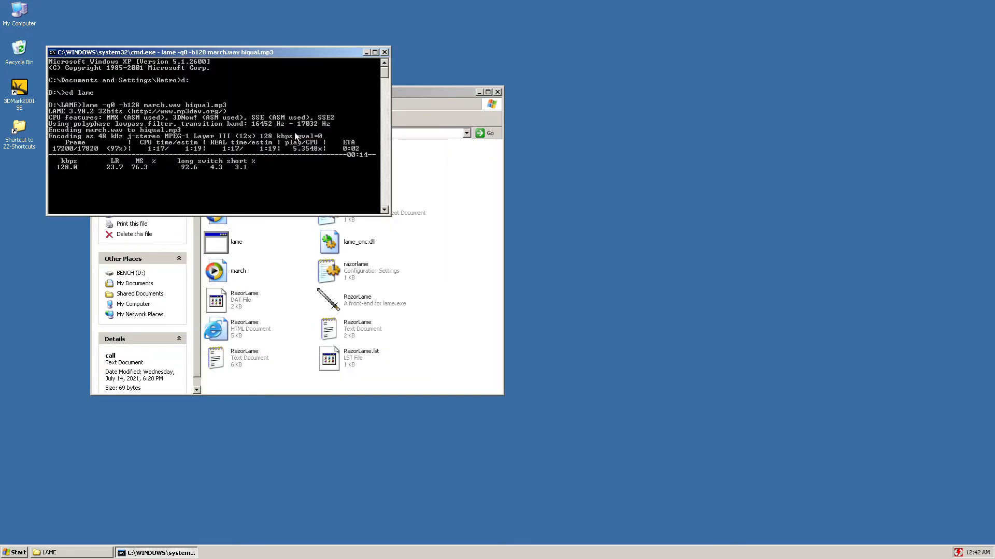
pyautogui.moveTo(113, 4)
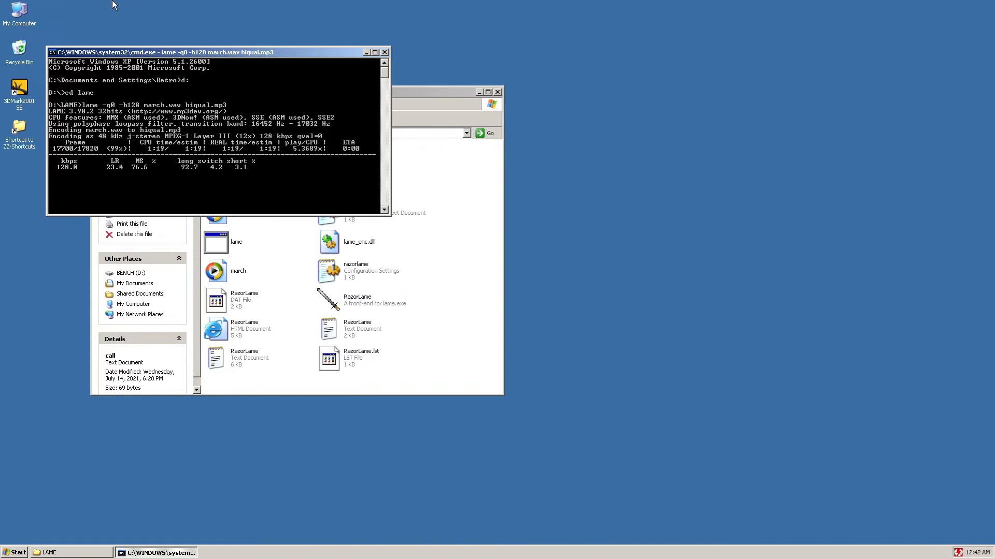